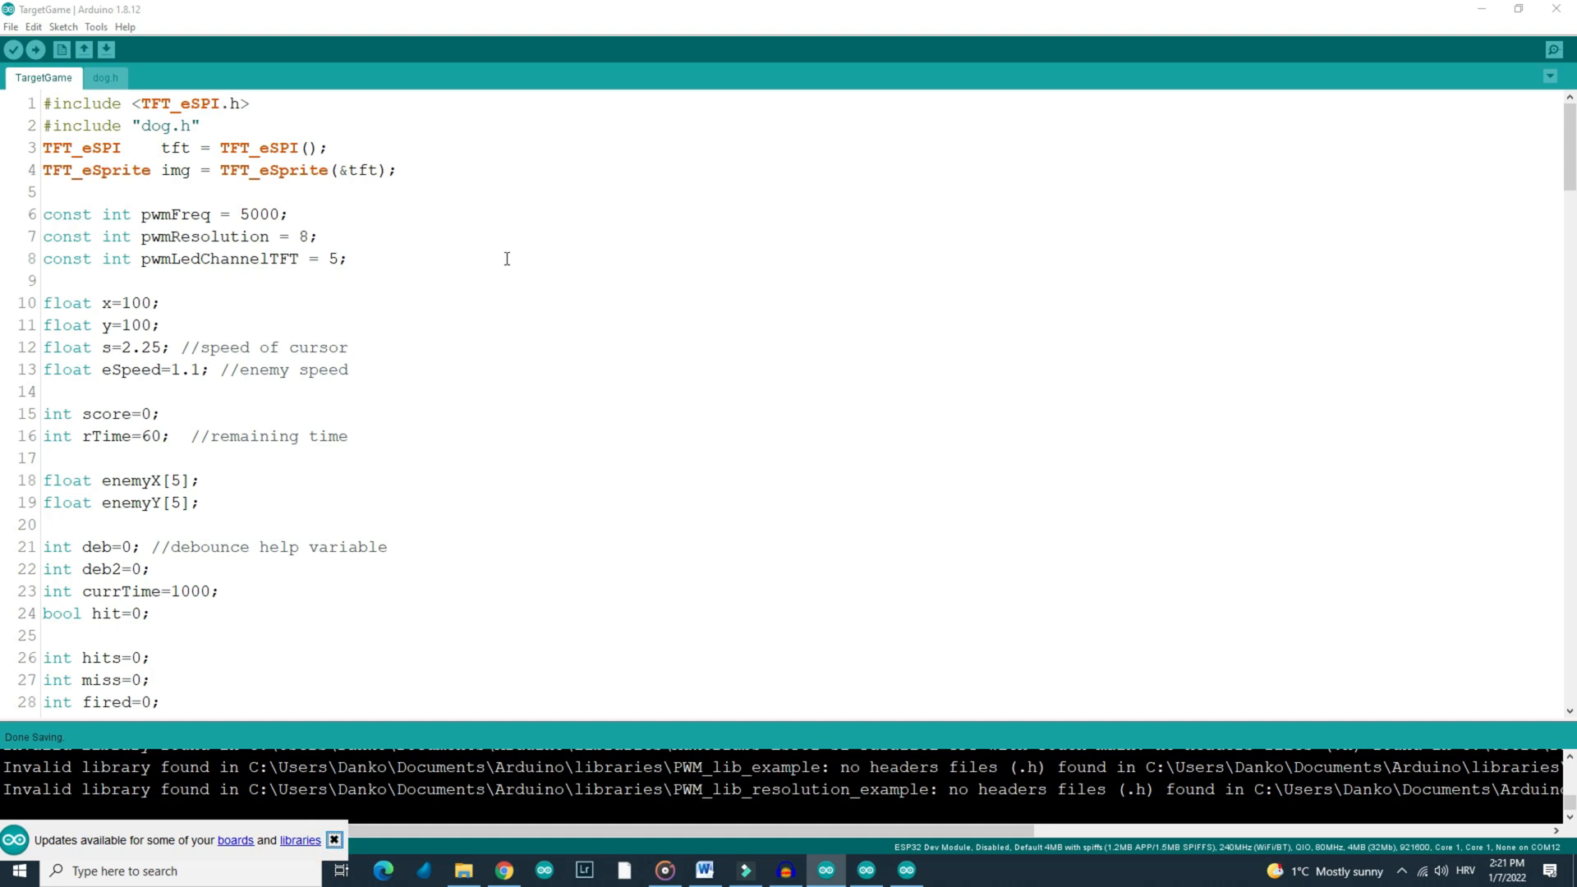
# Highlight the tunable values eSpeed=1.1 on line 13 and rTime=60 on line 16
pyautogui.click(333, 839)
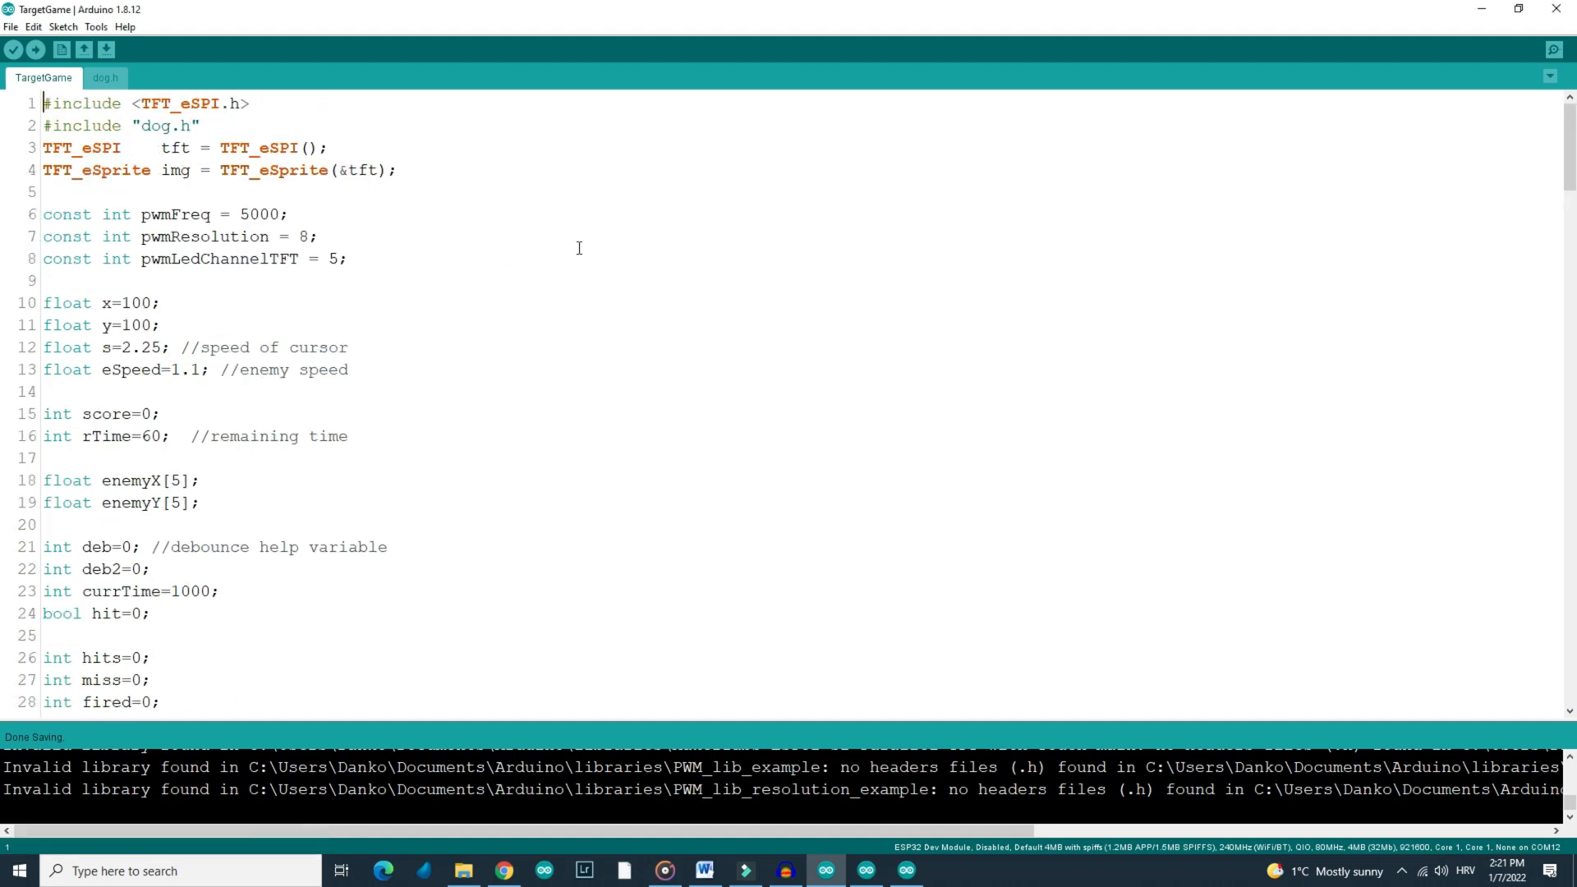
pyautogui.moveTo(507, 326)
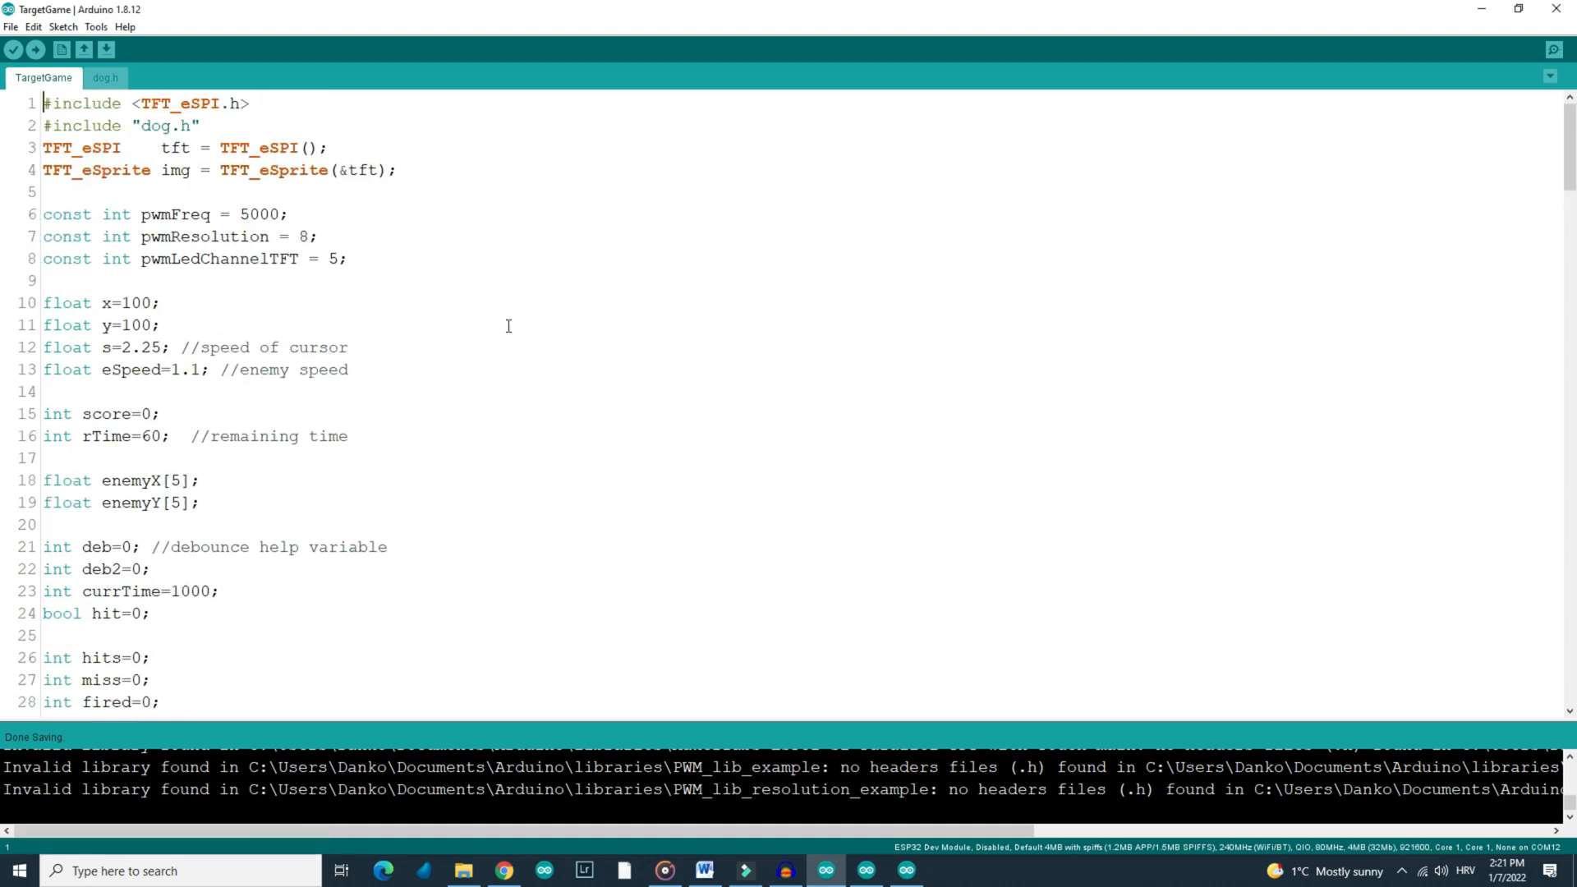
pyautogui.doubleClick(71, 346)
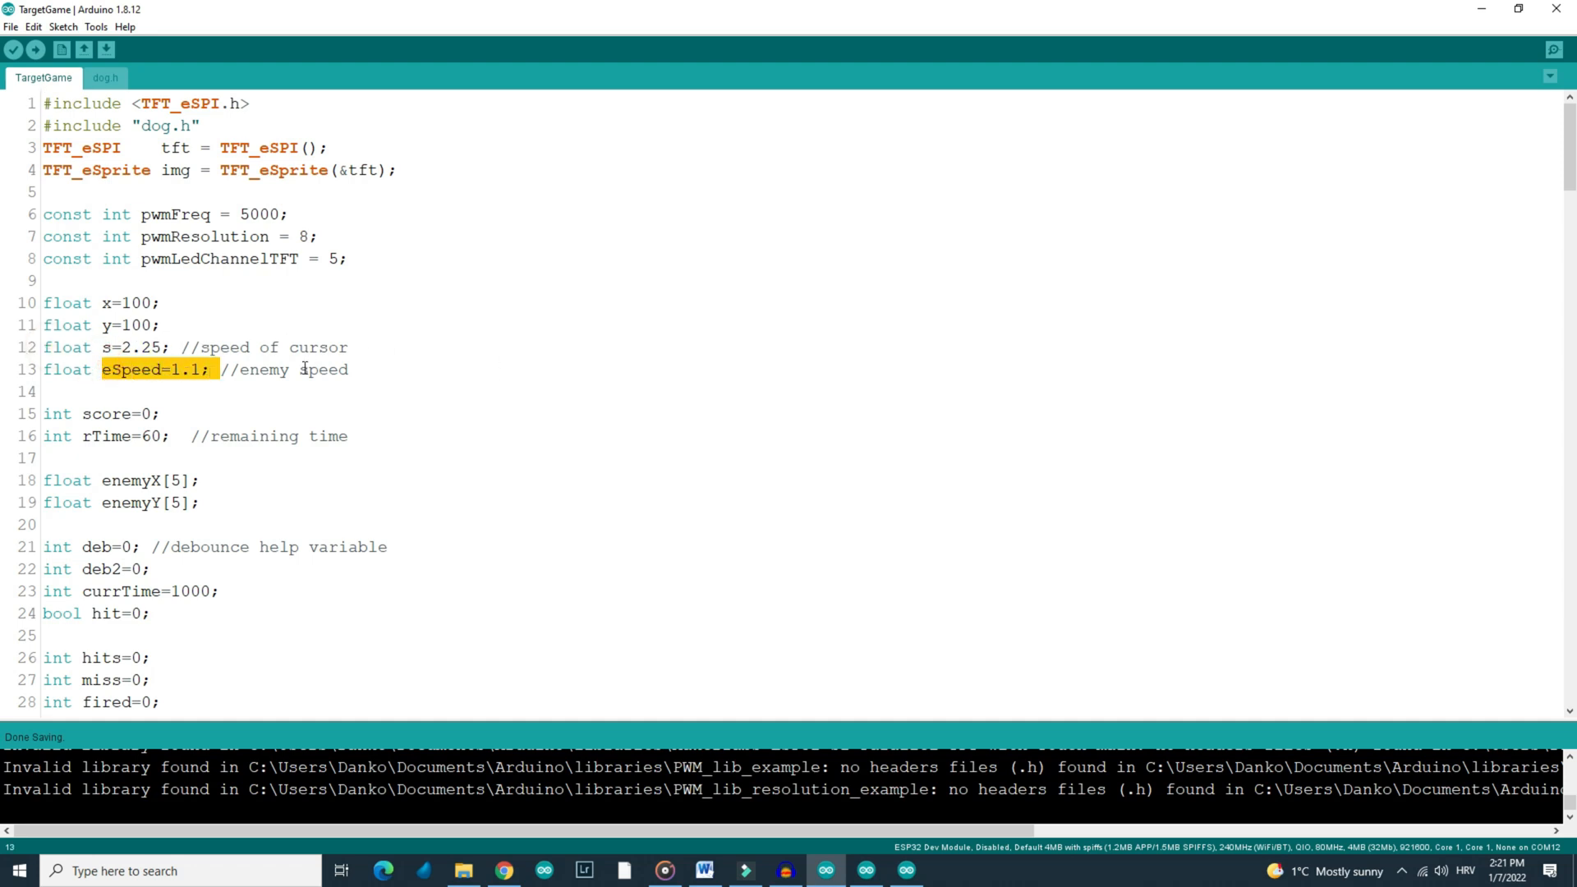
pyautogui.moveTo(540, 353)
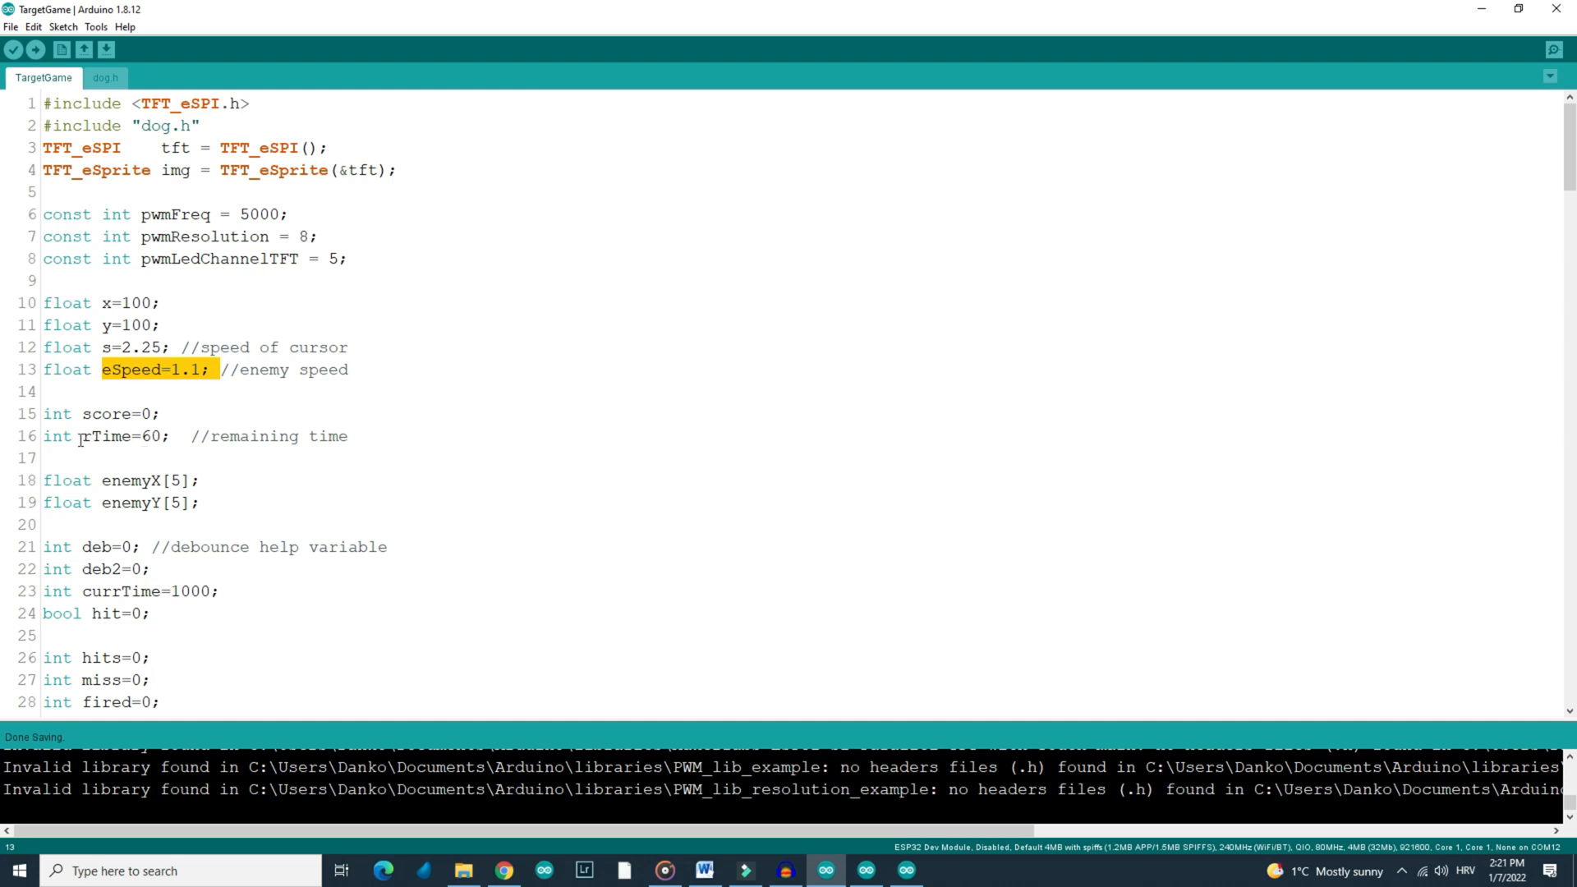
pyautogui.doubleClick(106, 435)
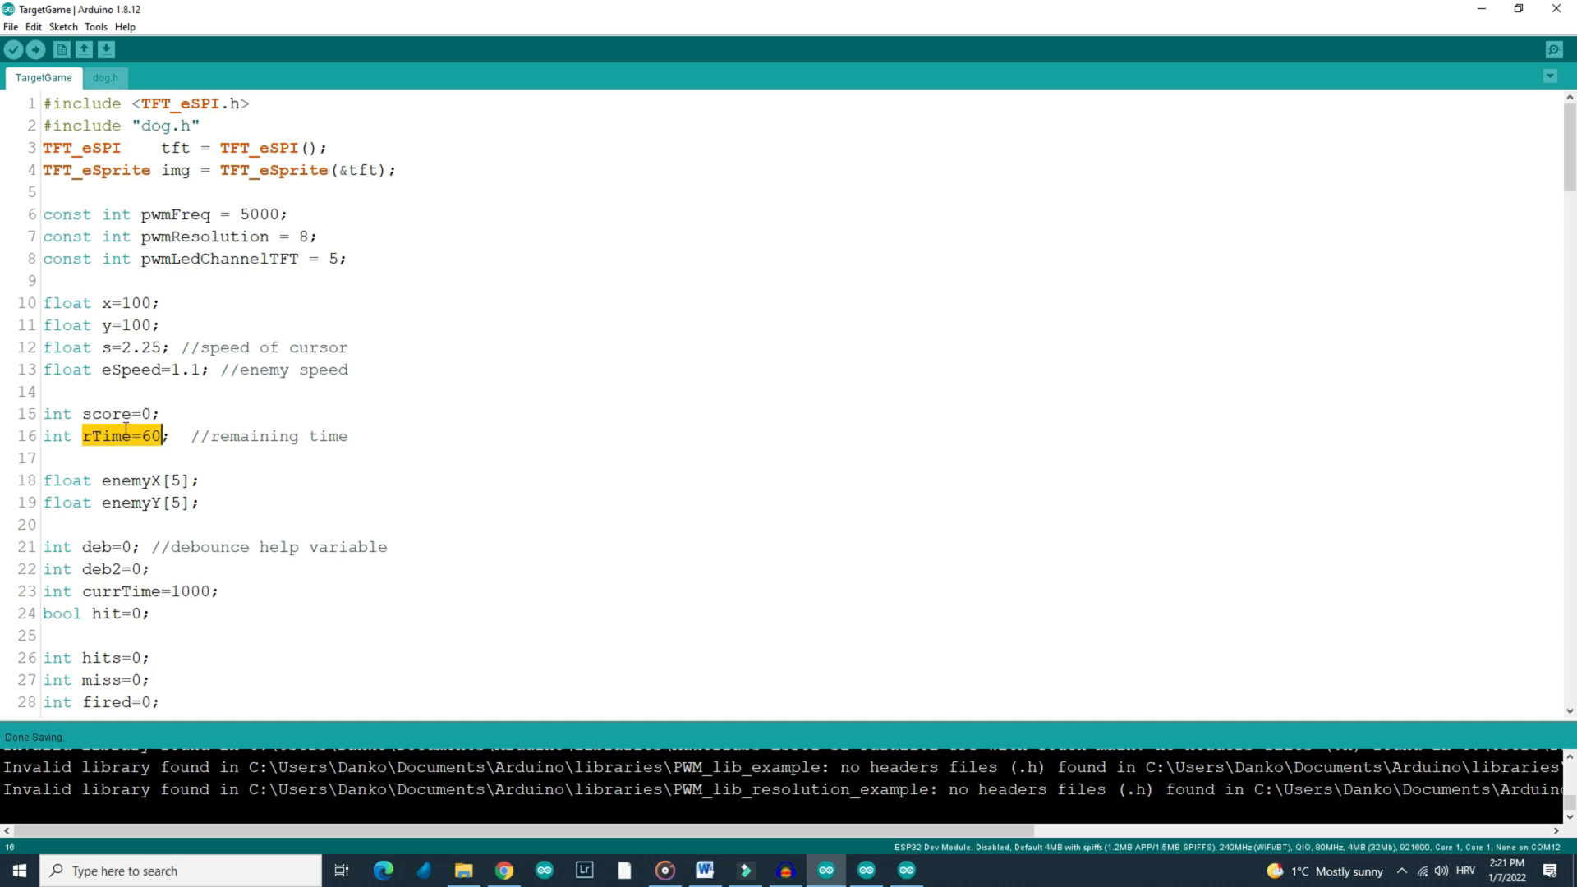
pyautogui.moveTo(618, 444)
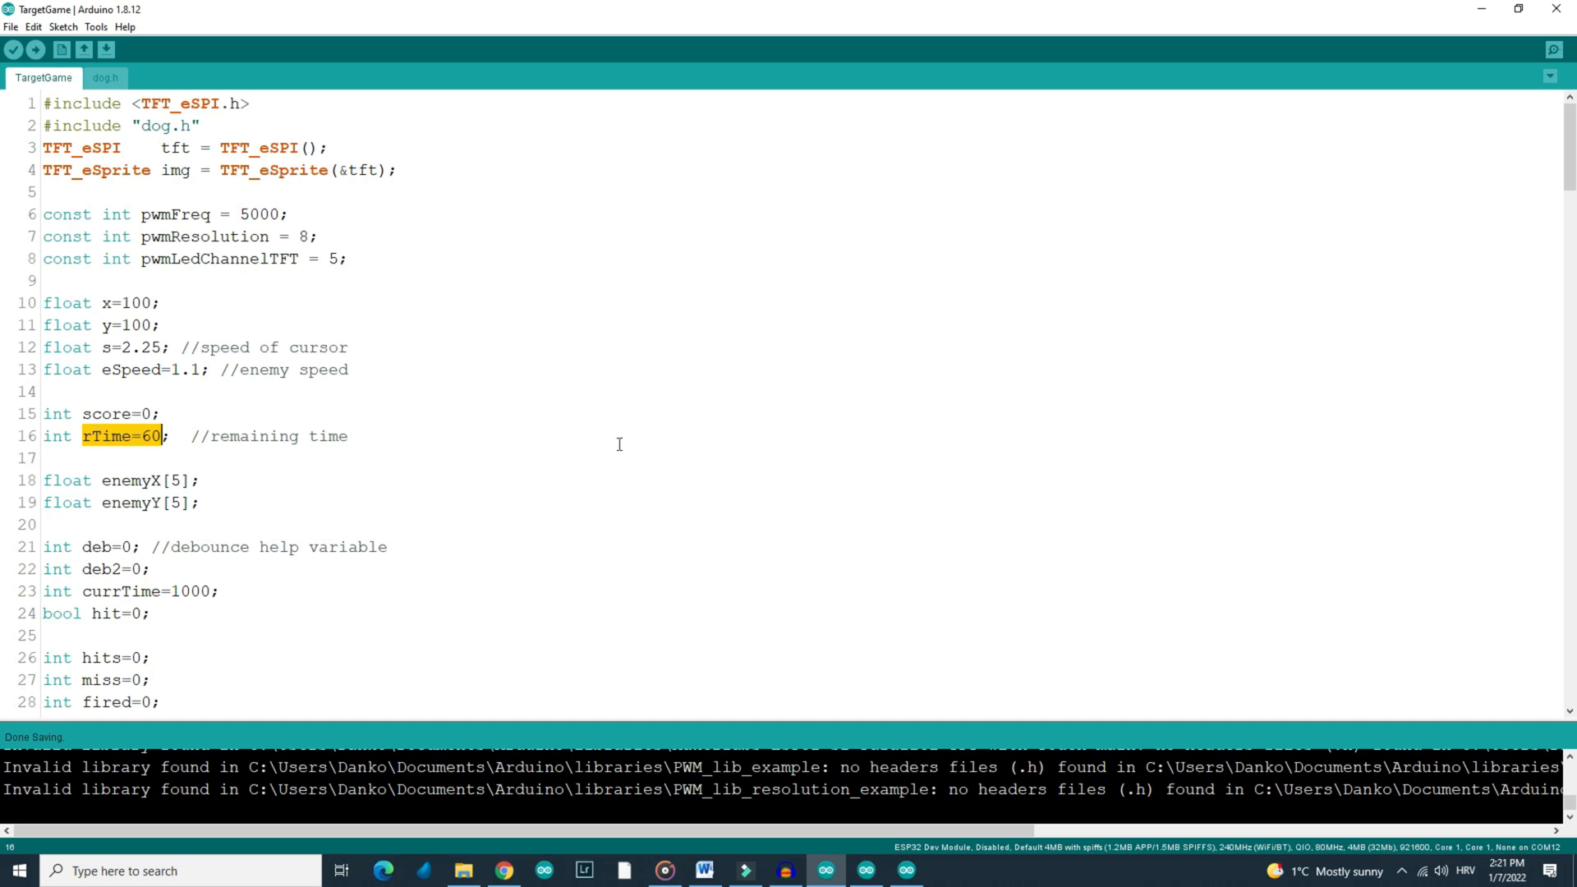